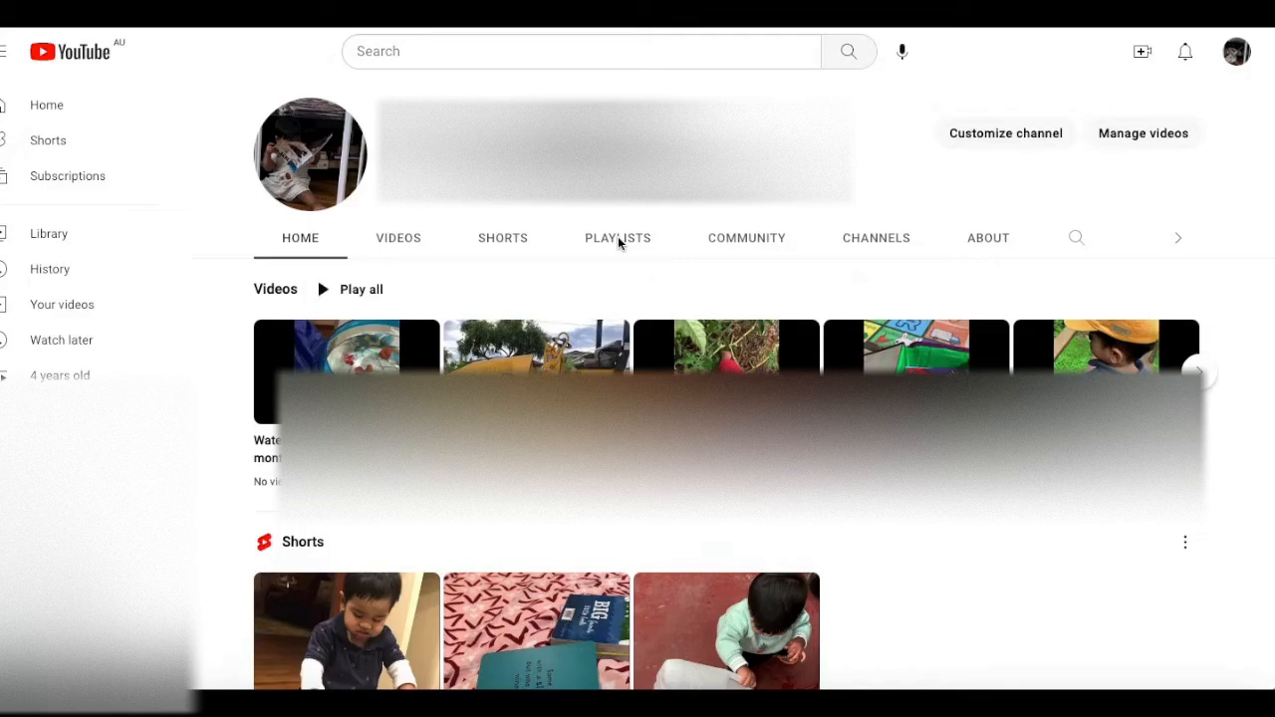
- Switch the channel page to its PLAYLISTS tab listing the milestone collections
{"action": "left_click", "coordinate": [618, 237]}
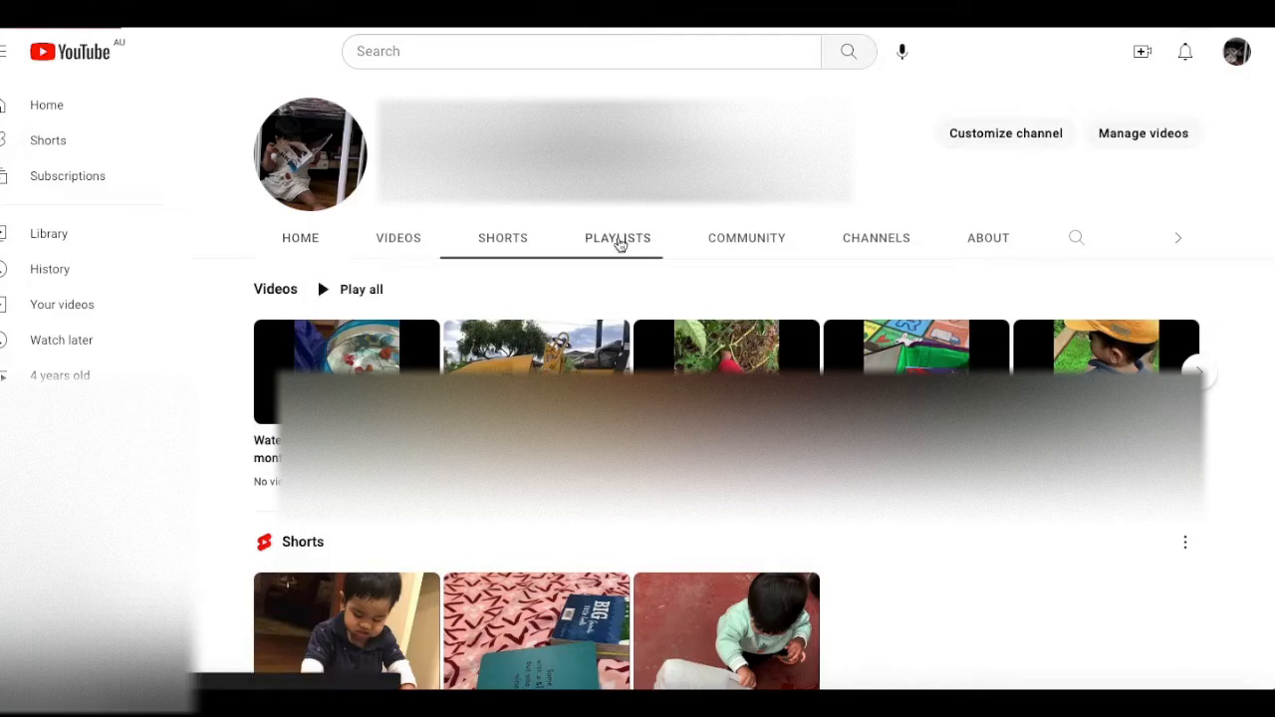
{"action": "left_click", "coordinate": [616, 237]}
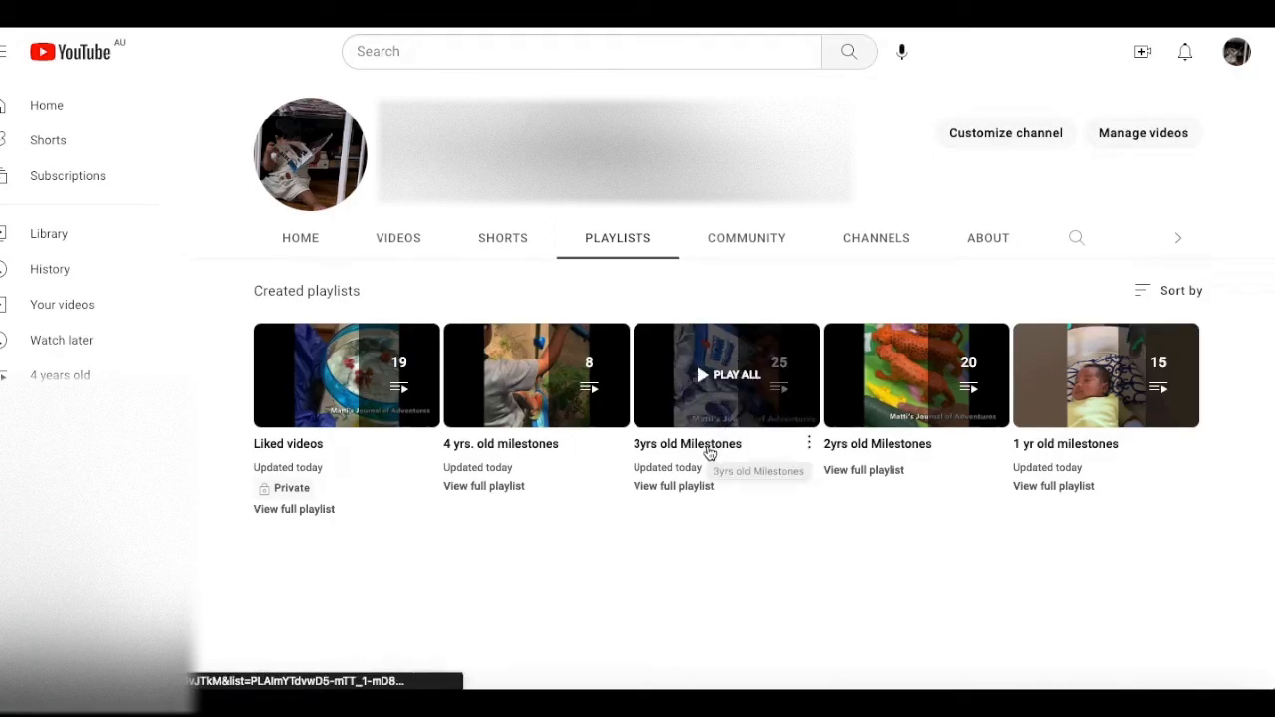
{"action": "mouse_move", "coordinate": [1116, 176]}
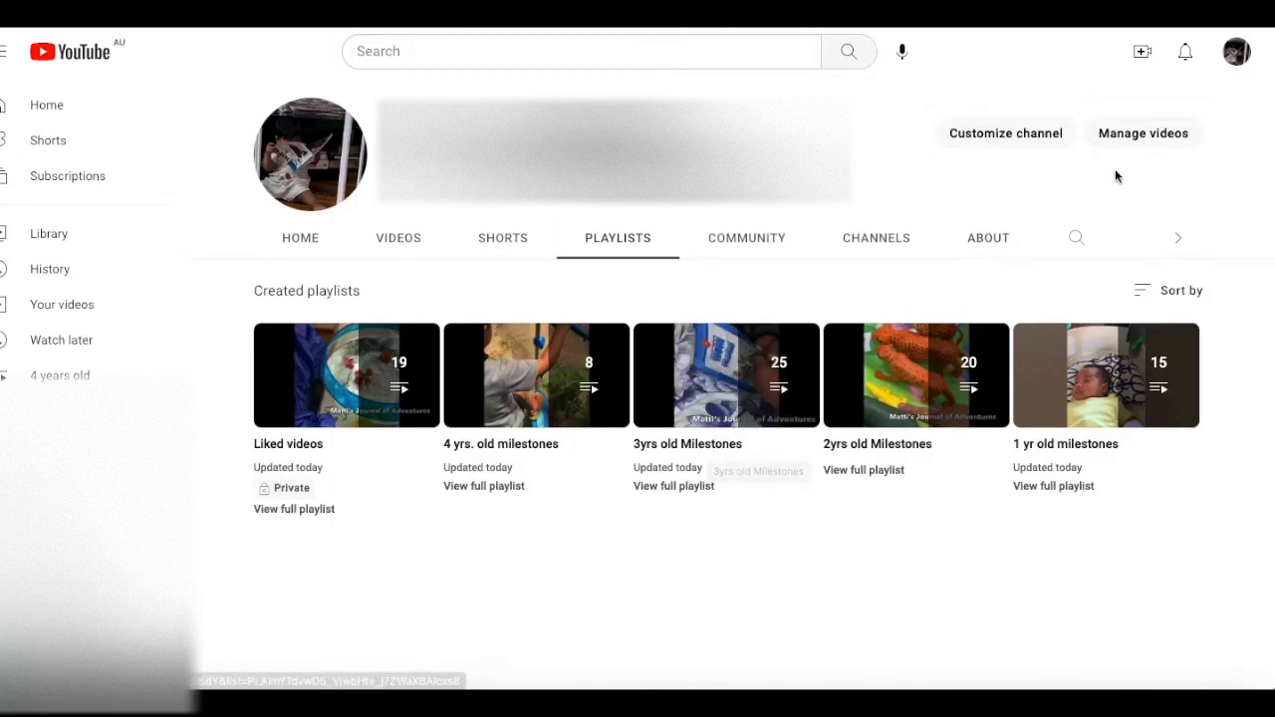
- Go to Manage videos to reach YouTube Studio's Channel content list
{"action": "left_click", "coordinate": [1142, 133]}
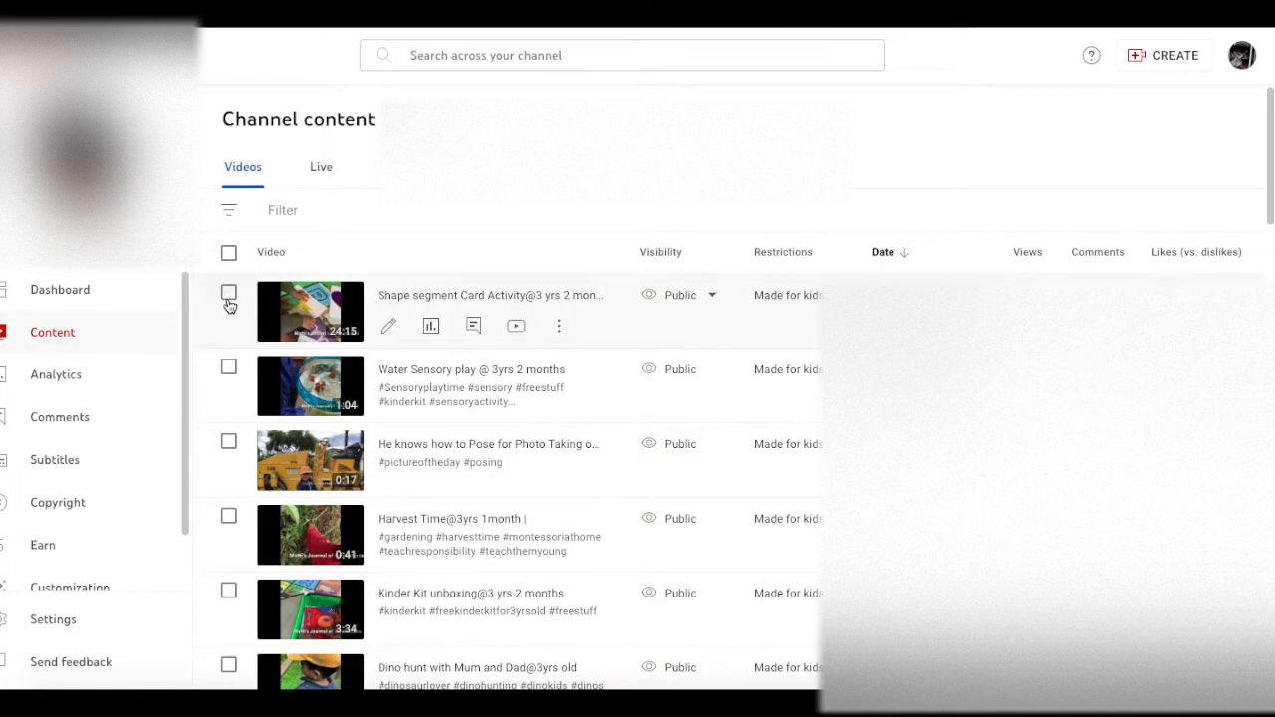
- Tick the Video column's select-all checkbox to select all eight uploads
{"action": "left_click", "coordinate": [228, 425]}
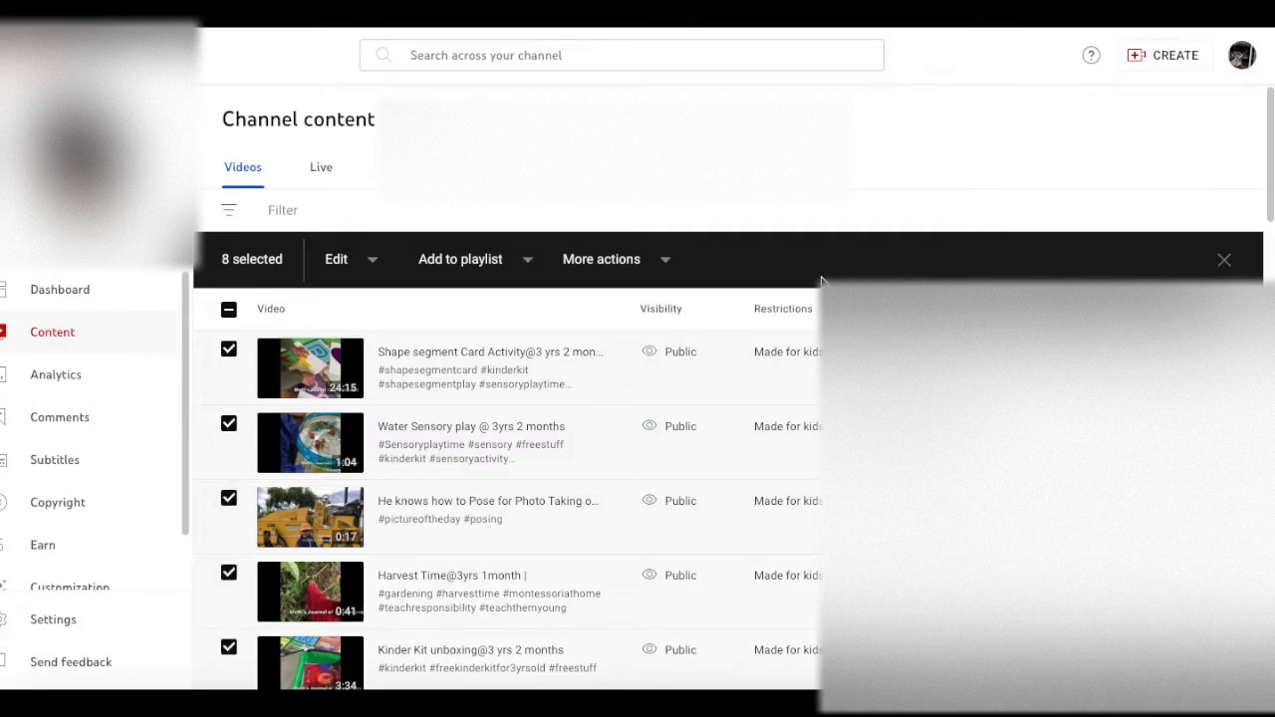
{"action": "mouse_move", "coordinate": [620, 309]}
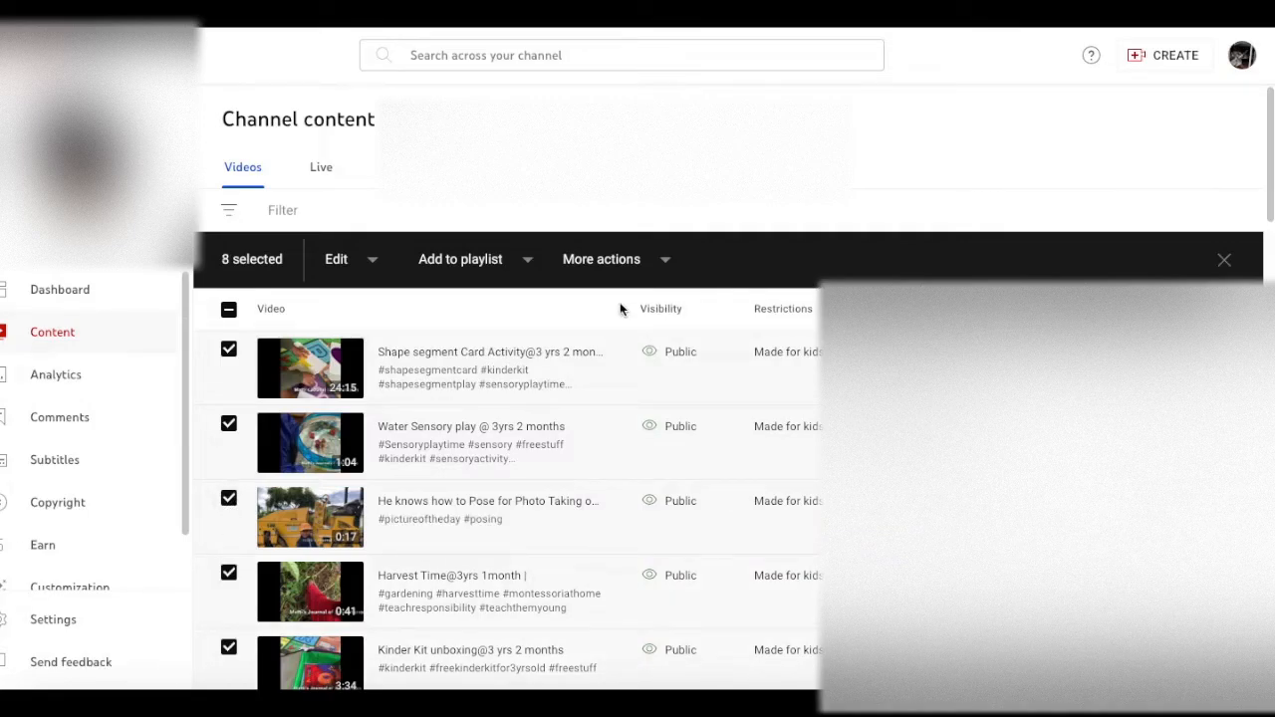
{"action": "mouse_move", "coordinate": [460, 262]}
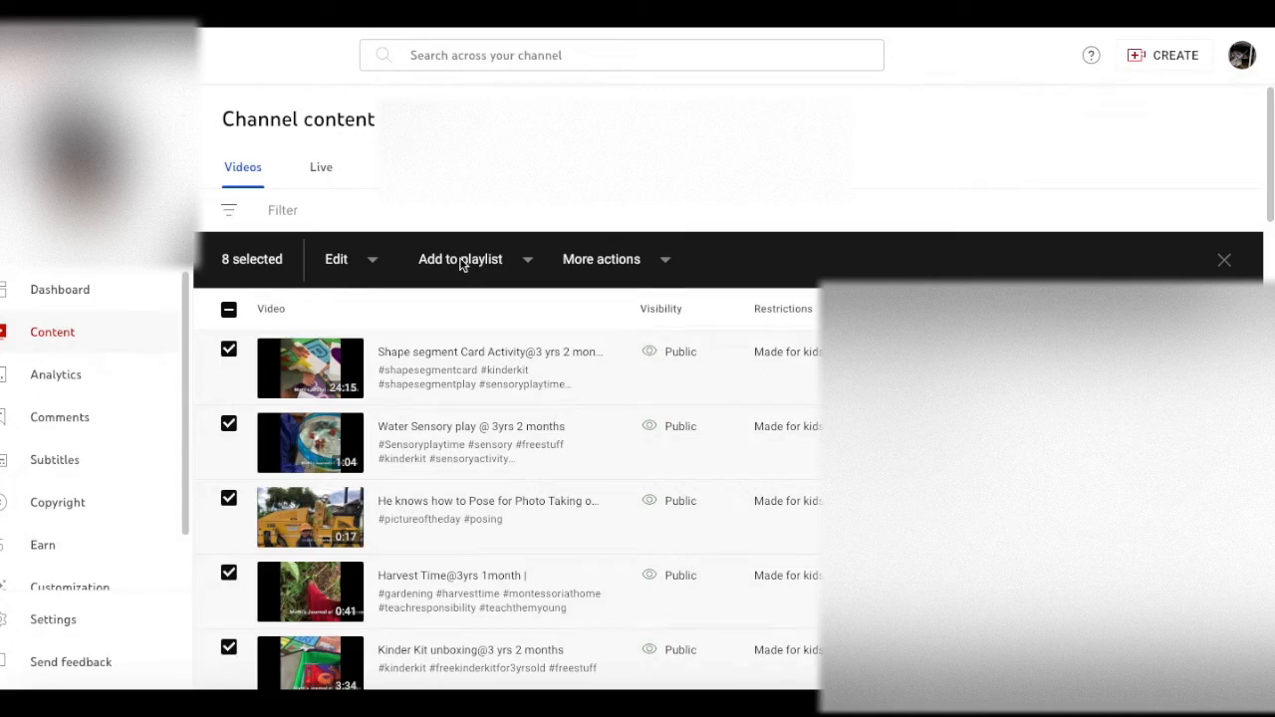
- Add the selected videos to the '3yrs old Milestones' playlist via Add to playlist
{"action": "left_click", "coordinate": [459, 258]}
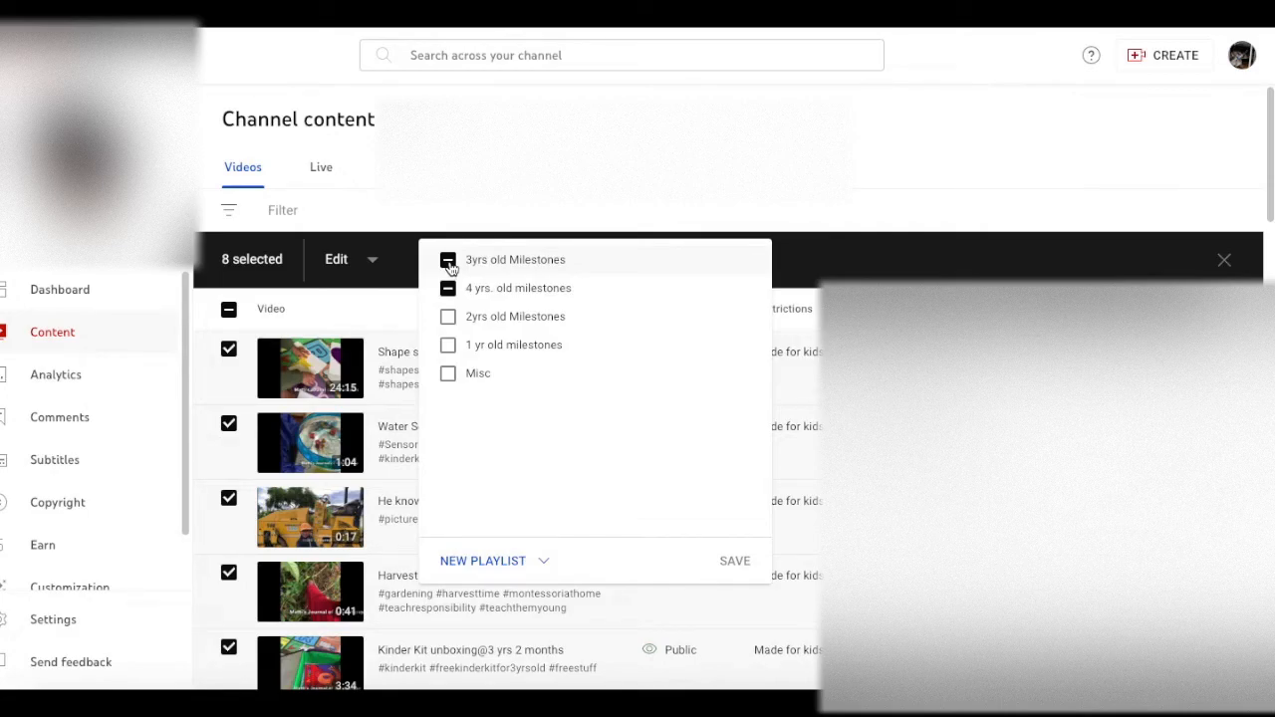
{"action": "left_click", "coordinate": [447, 259]}
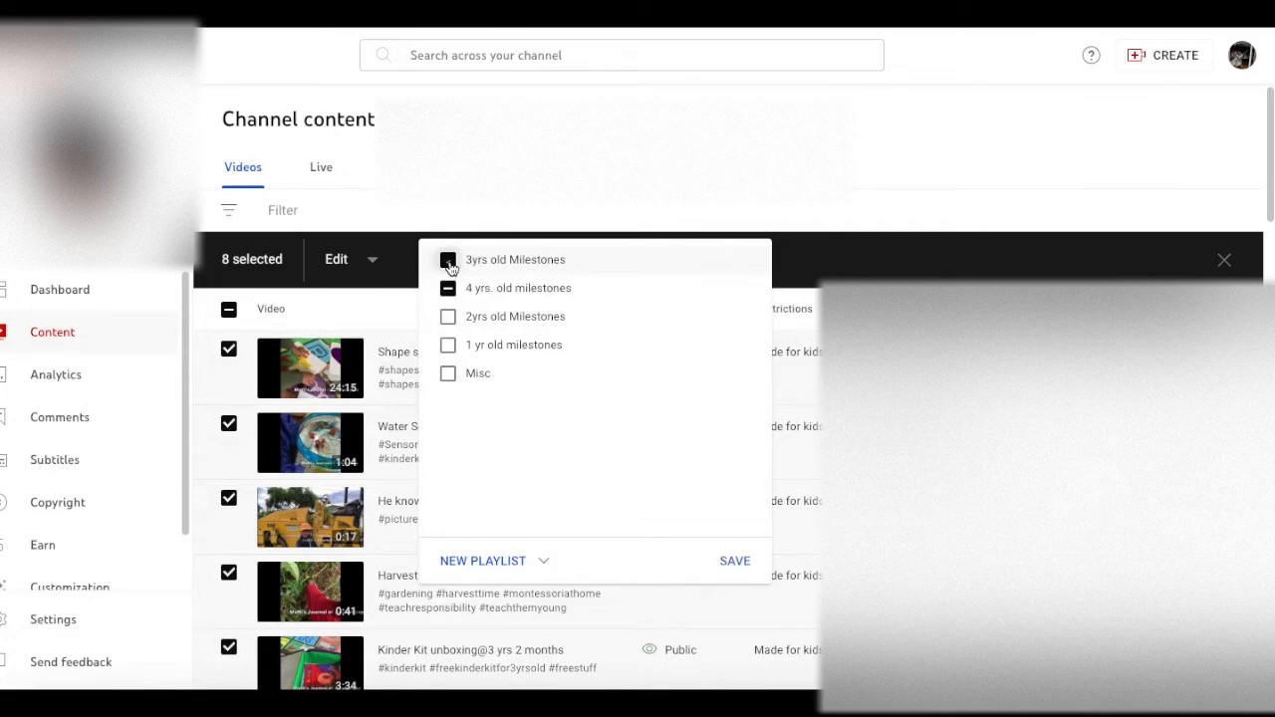
{"action": "left_click", "coordinate": [447, 259]}
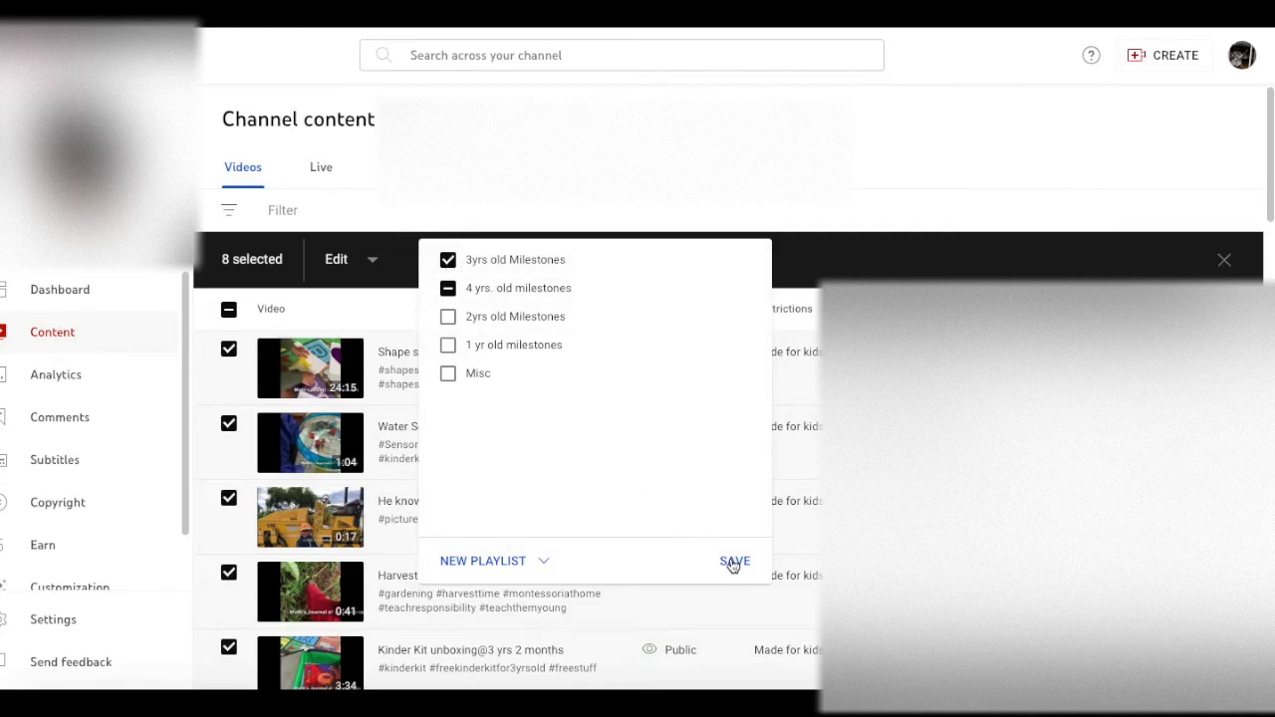